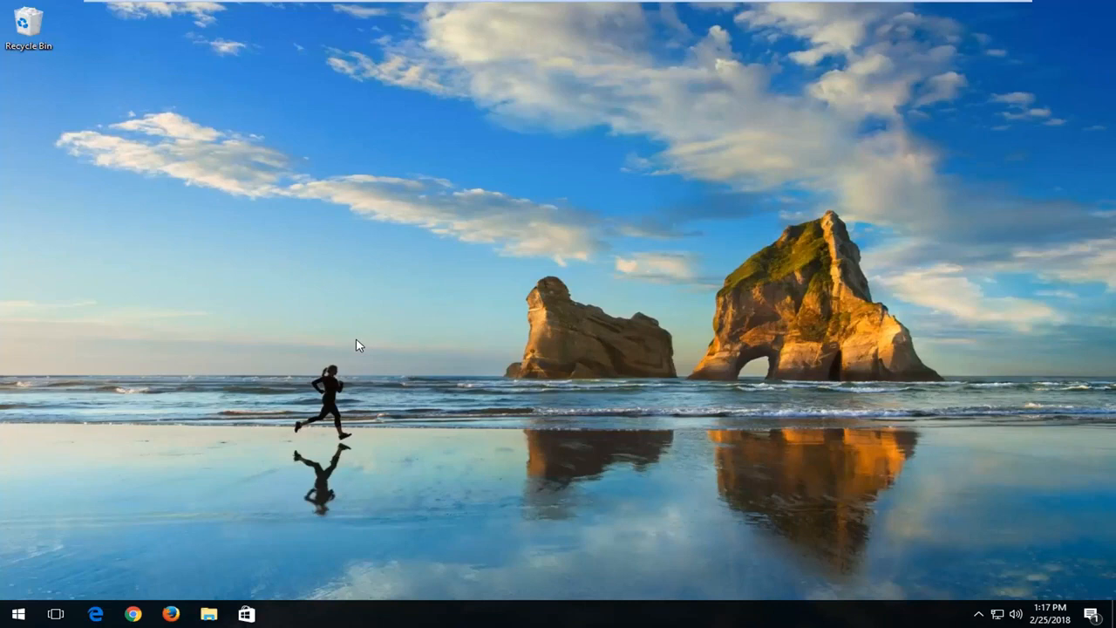
Search the Start menu for 'store' to find the Microsoft Store app.
type("0")
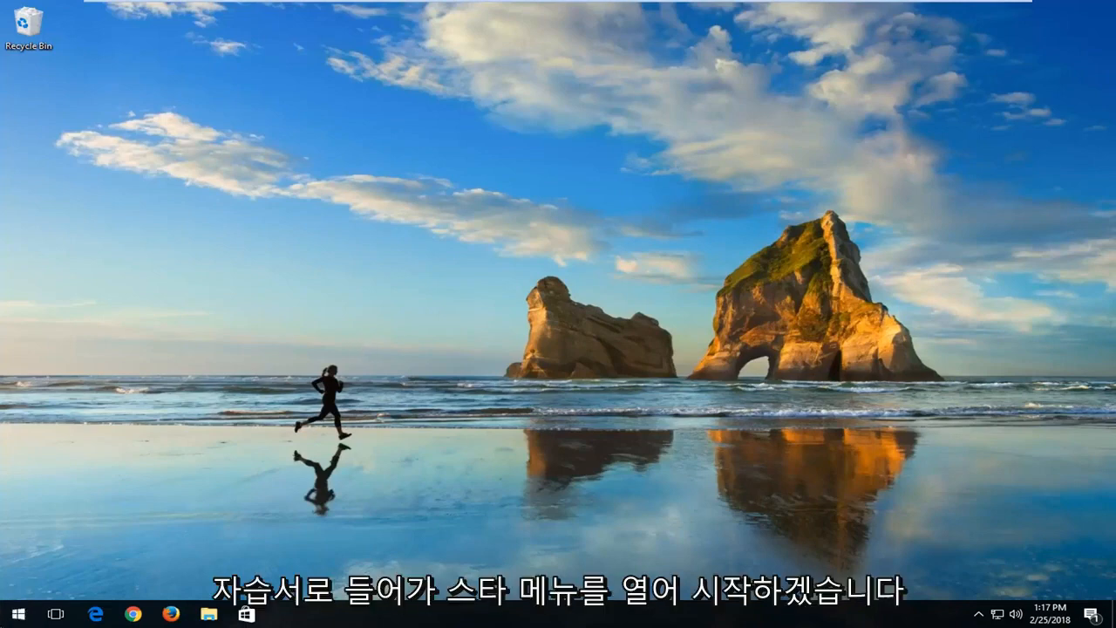
left_click(13, 614)
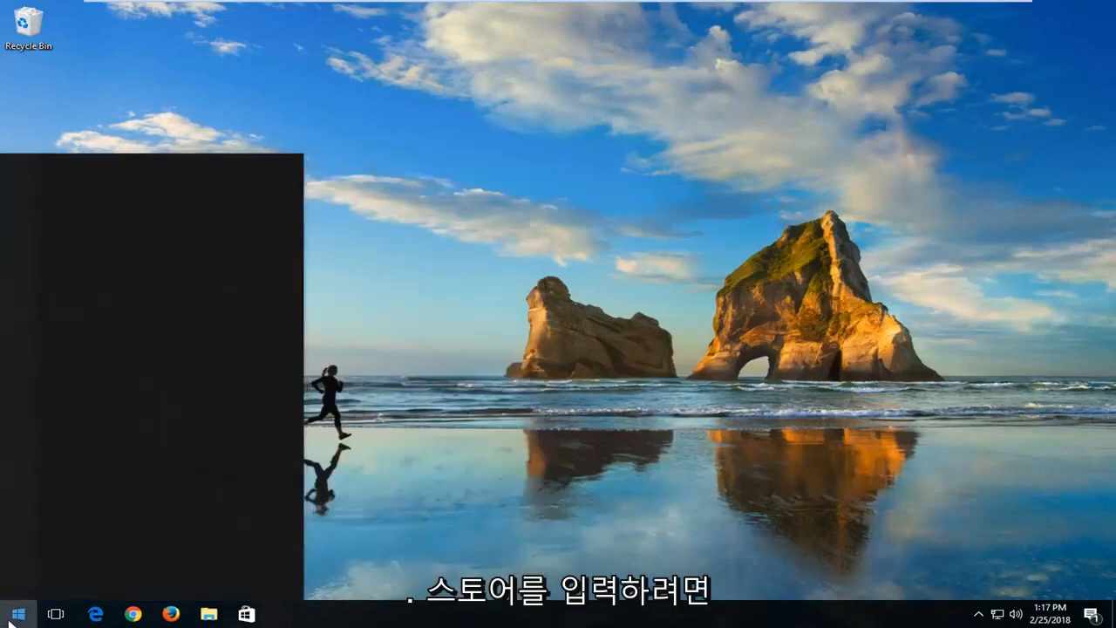
type("store")
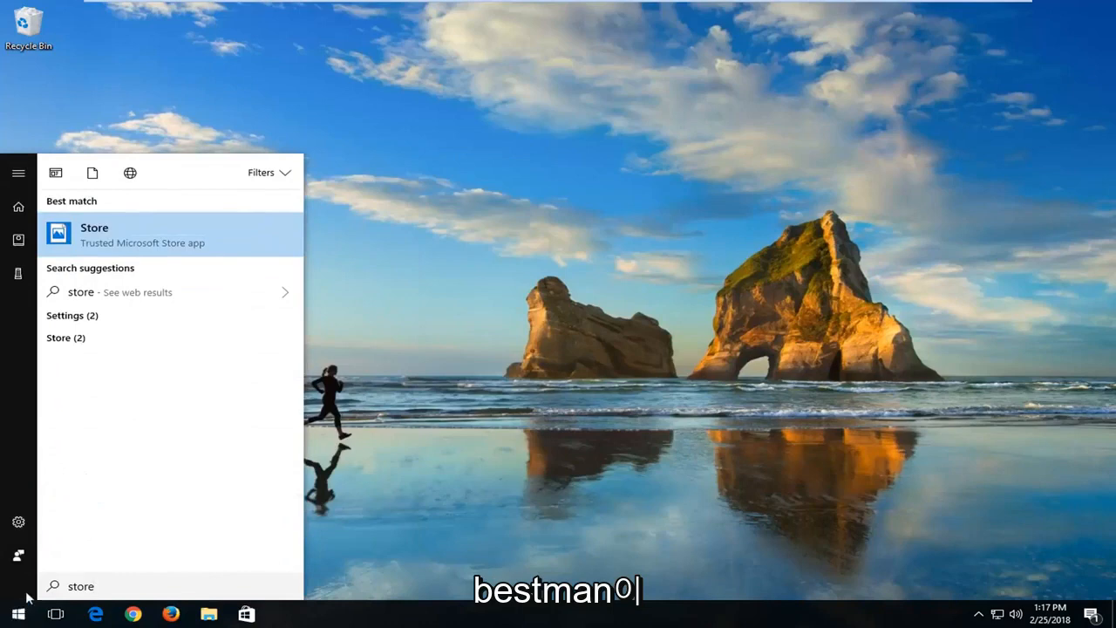
mouse_move(87, 251)
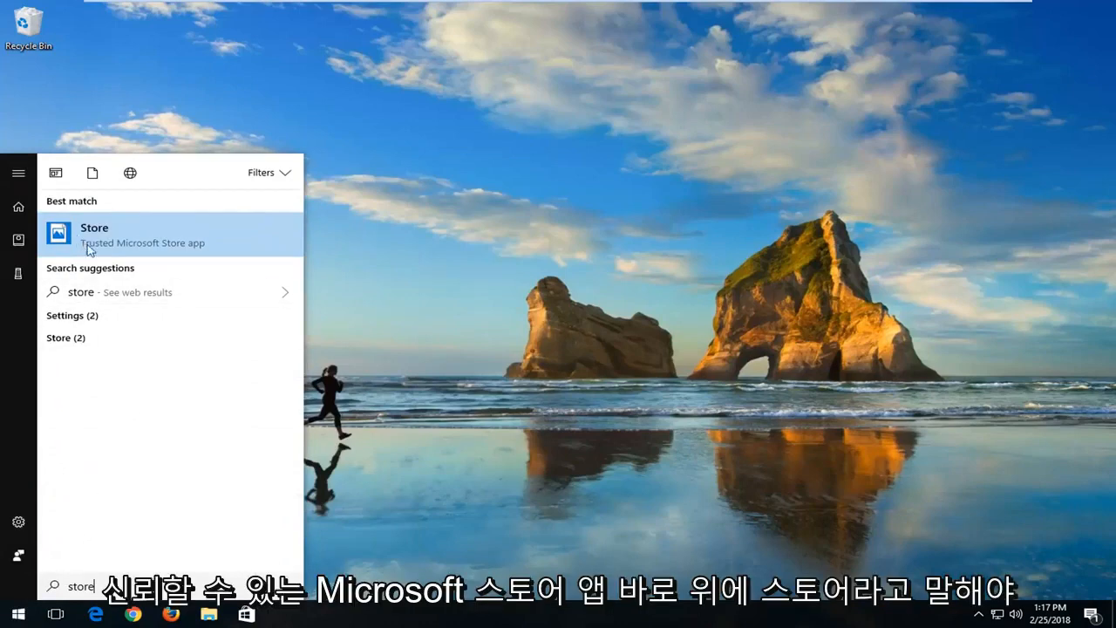
mouse_move(231, 245)
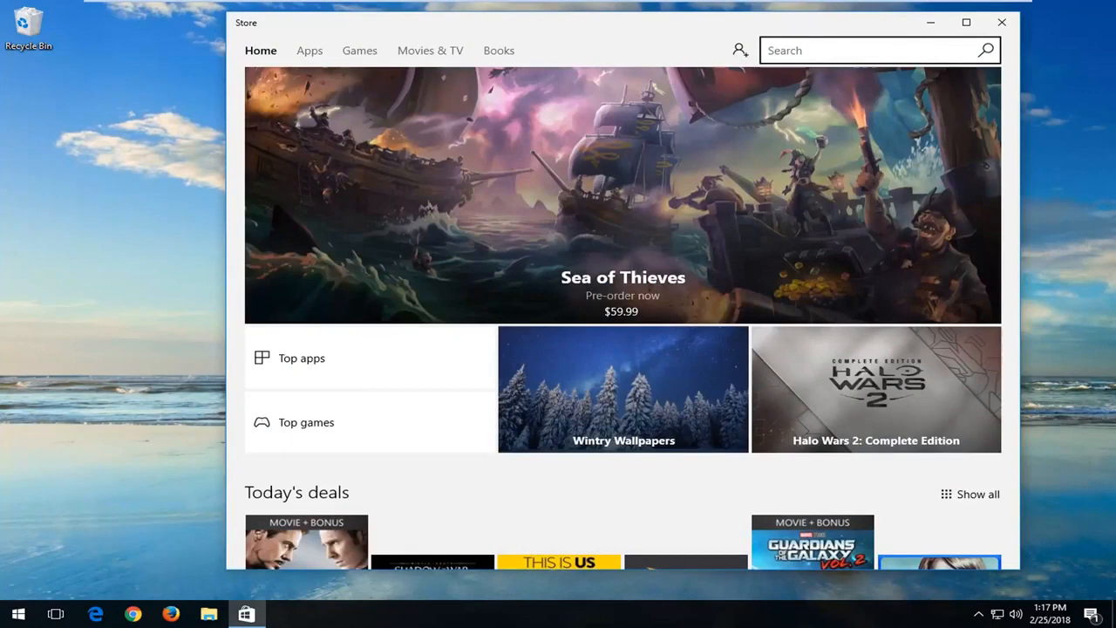
Search Microsoft Store for 'insta' to find the Instagram app.
type("ins")
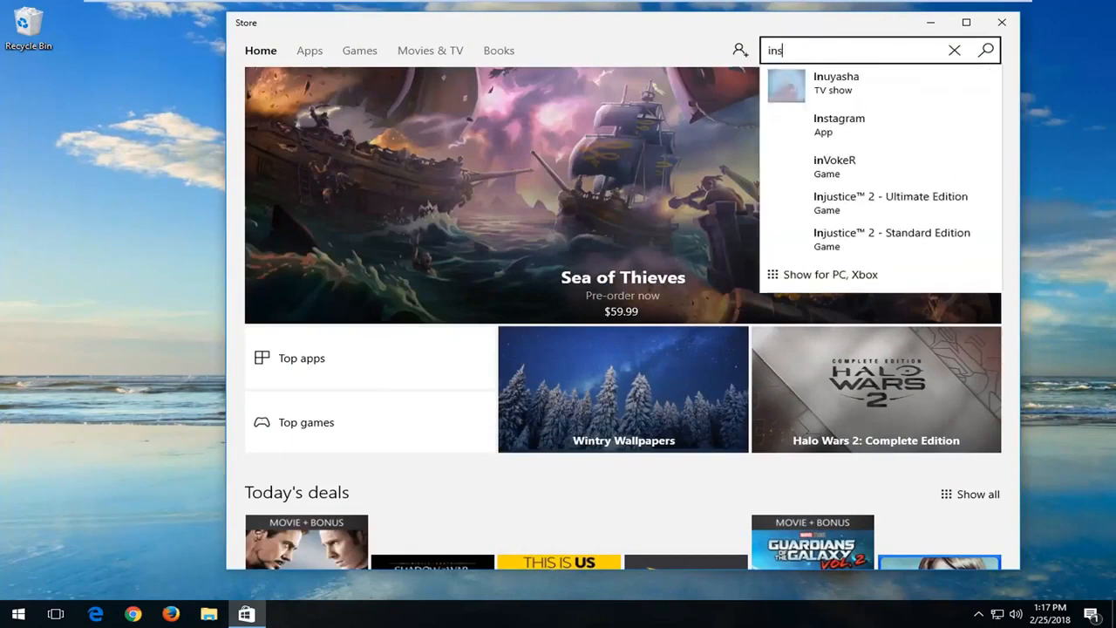
type("ta")
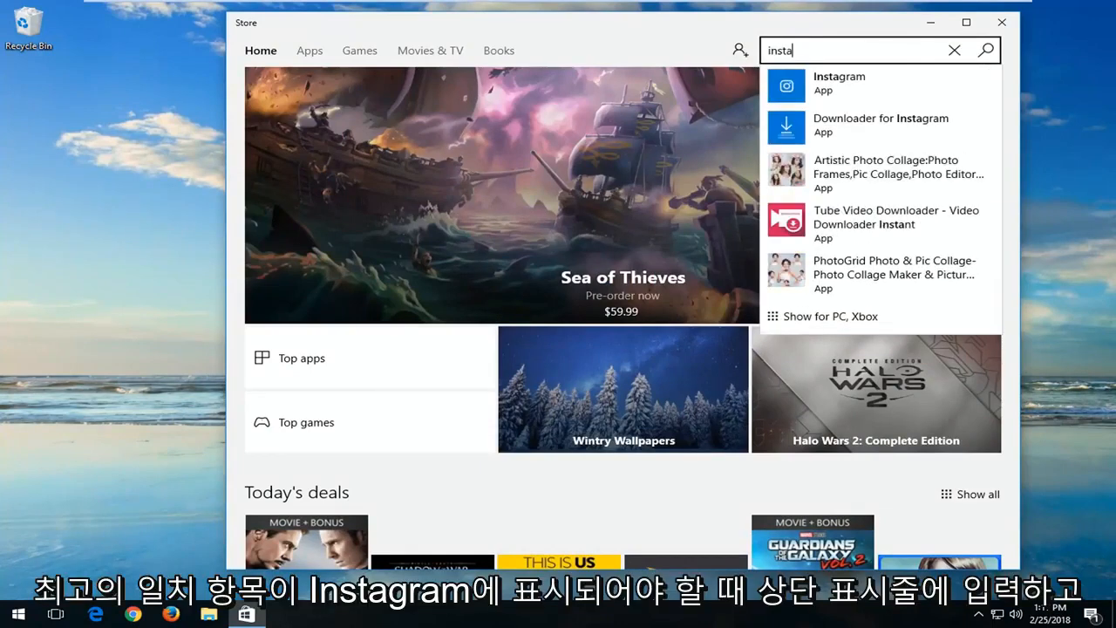
mouse_move(820, 85)
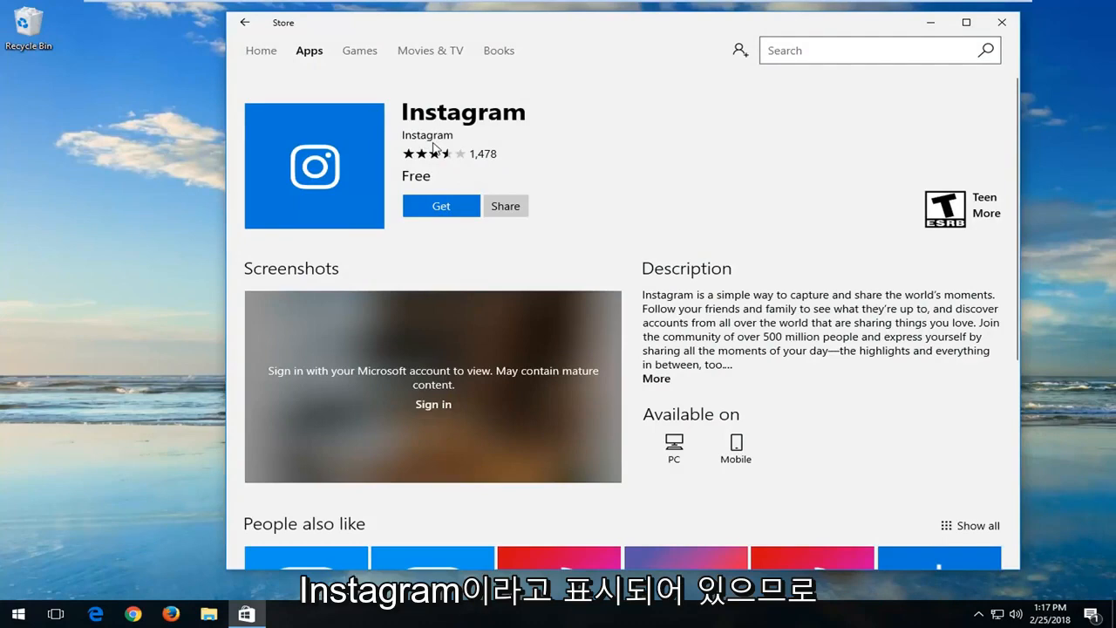
Get the free Instagram app and let it download and install.
left_click(440, 206)
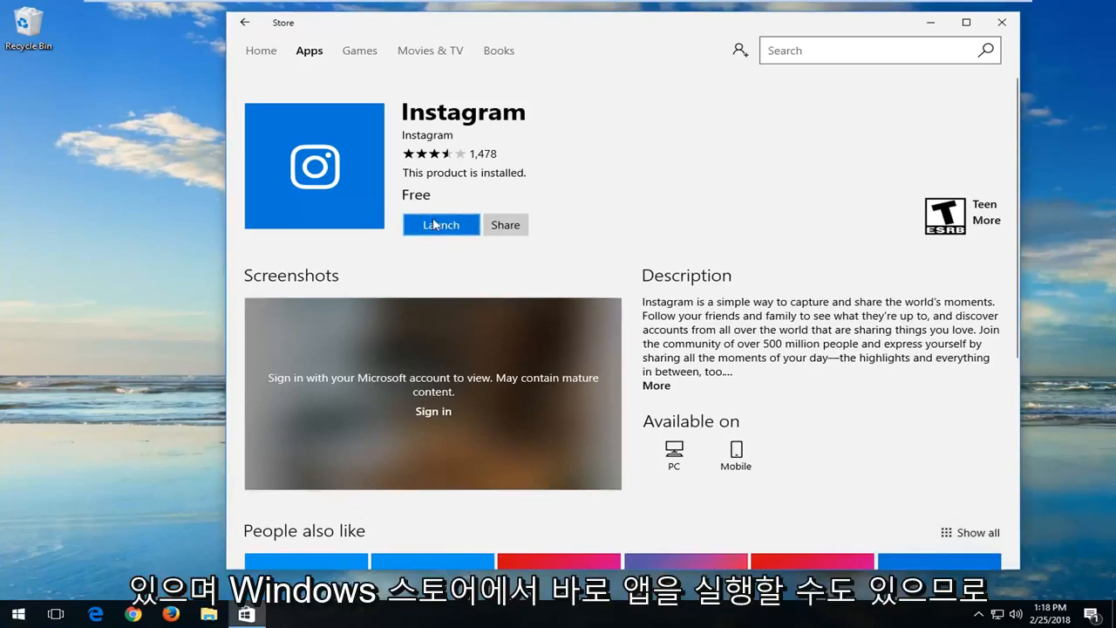
Launch Instagram from its Store page, reaching the contacts permission prompt.
left_click(440, 224)
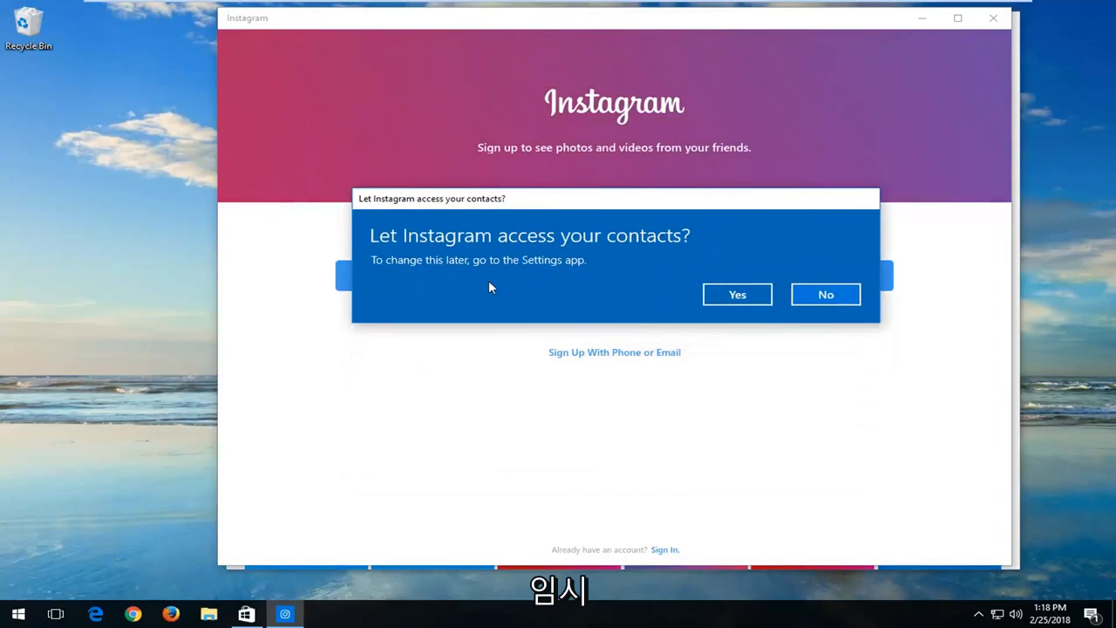
mouse_move(548, 353)
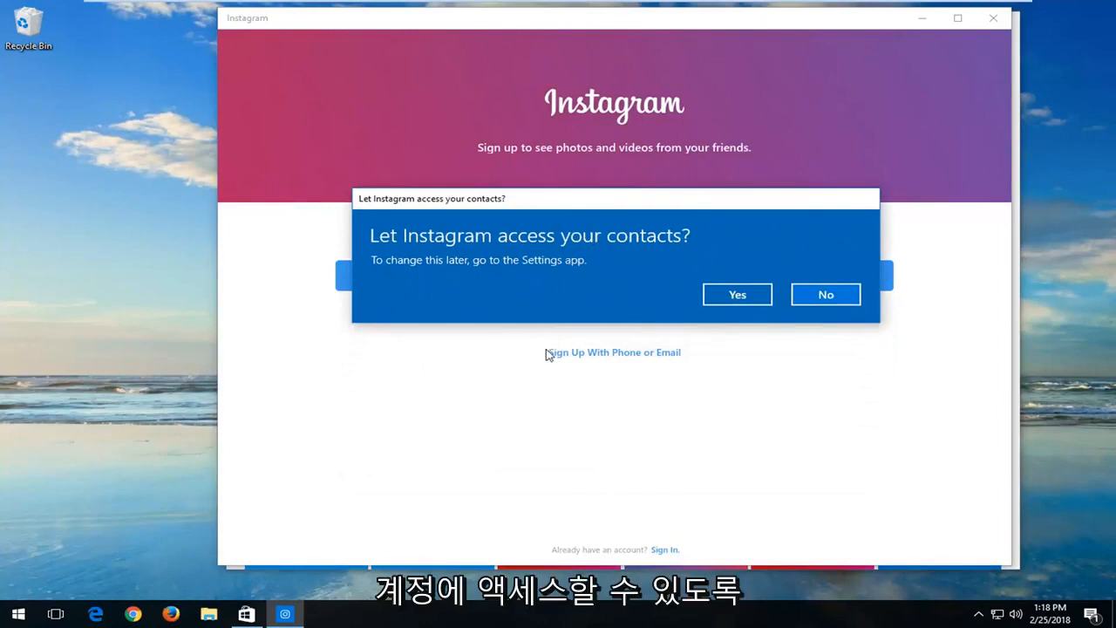
mouse_move(451, 277)
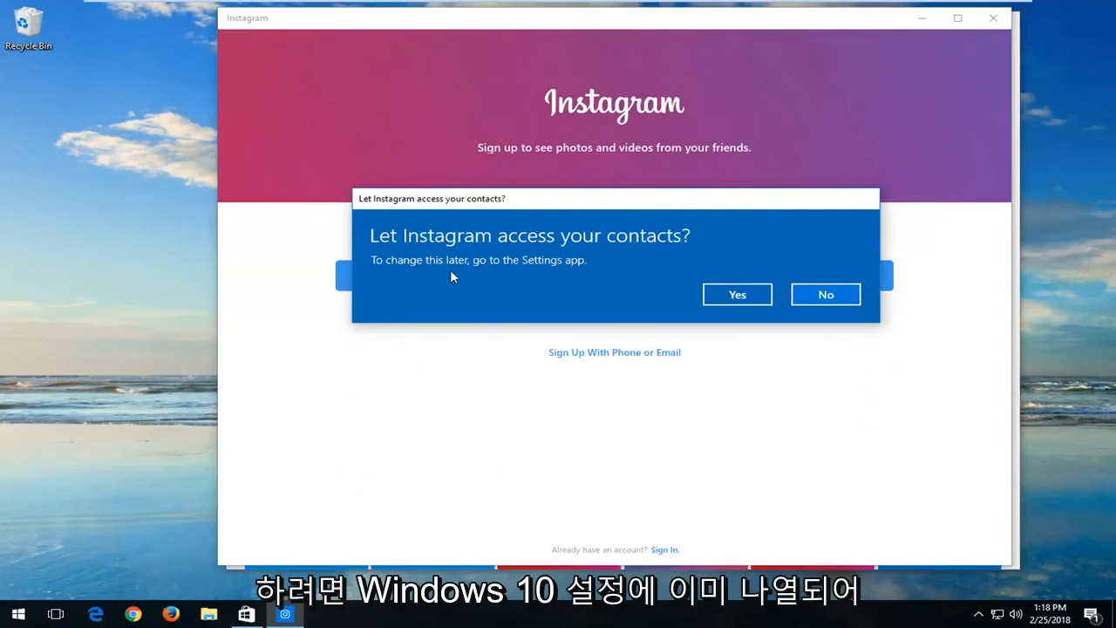
mouse_move(737, 294)
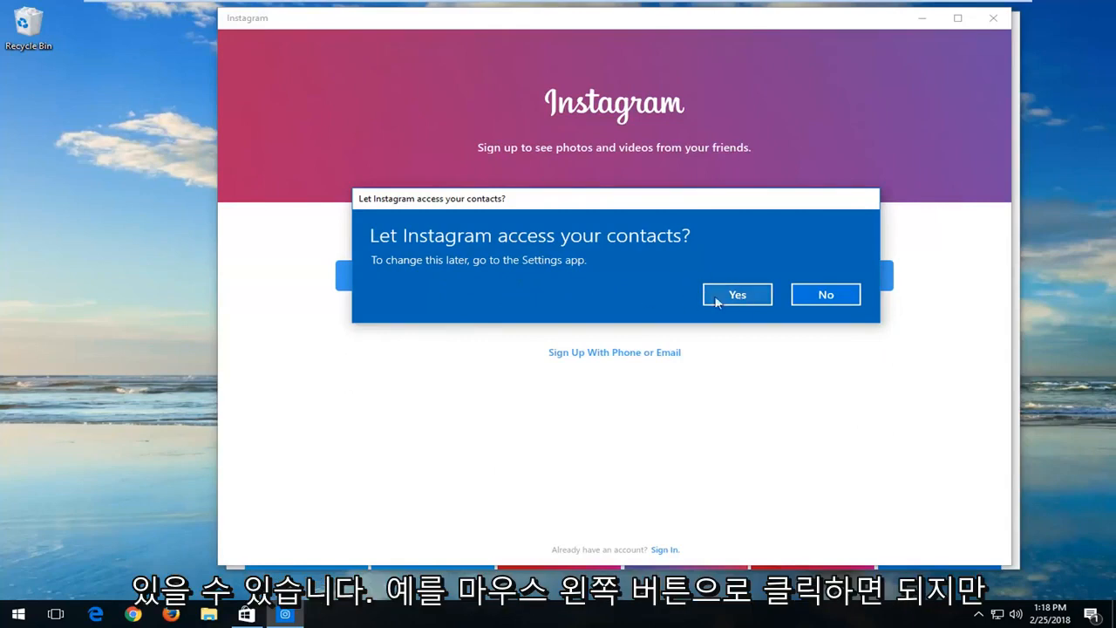